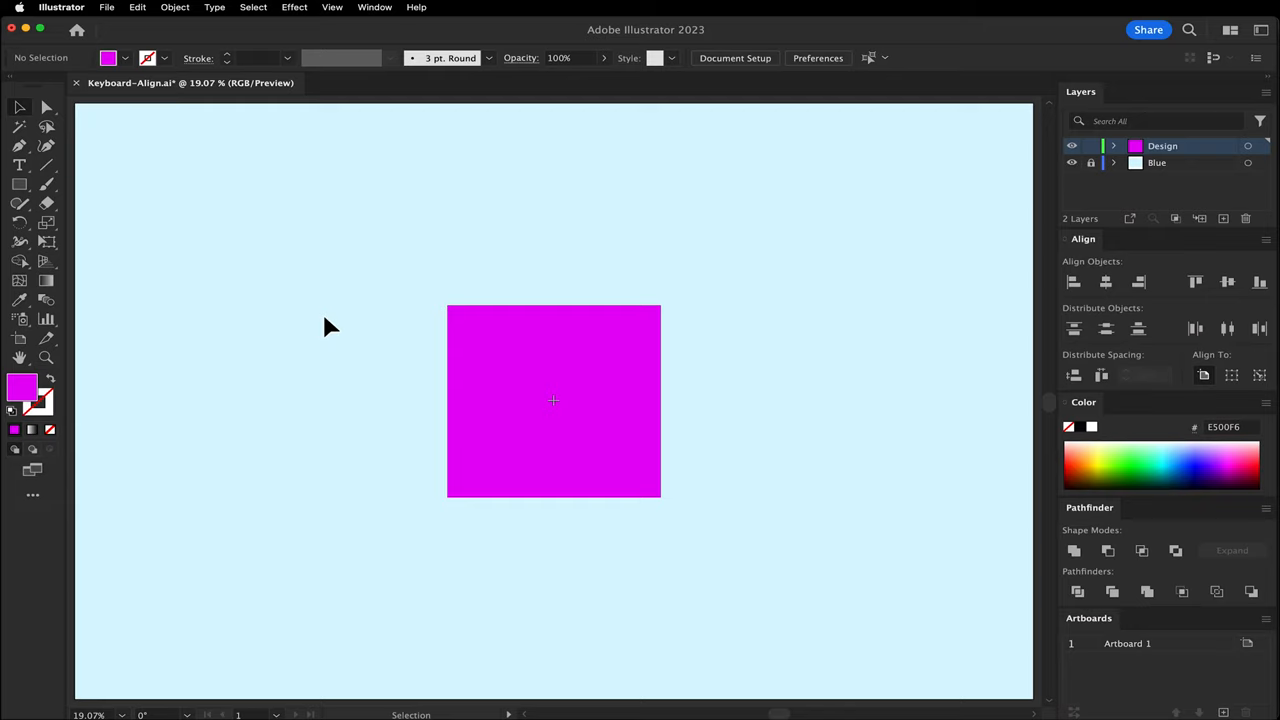
mouse_move(418, 348)
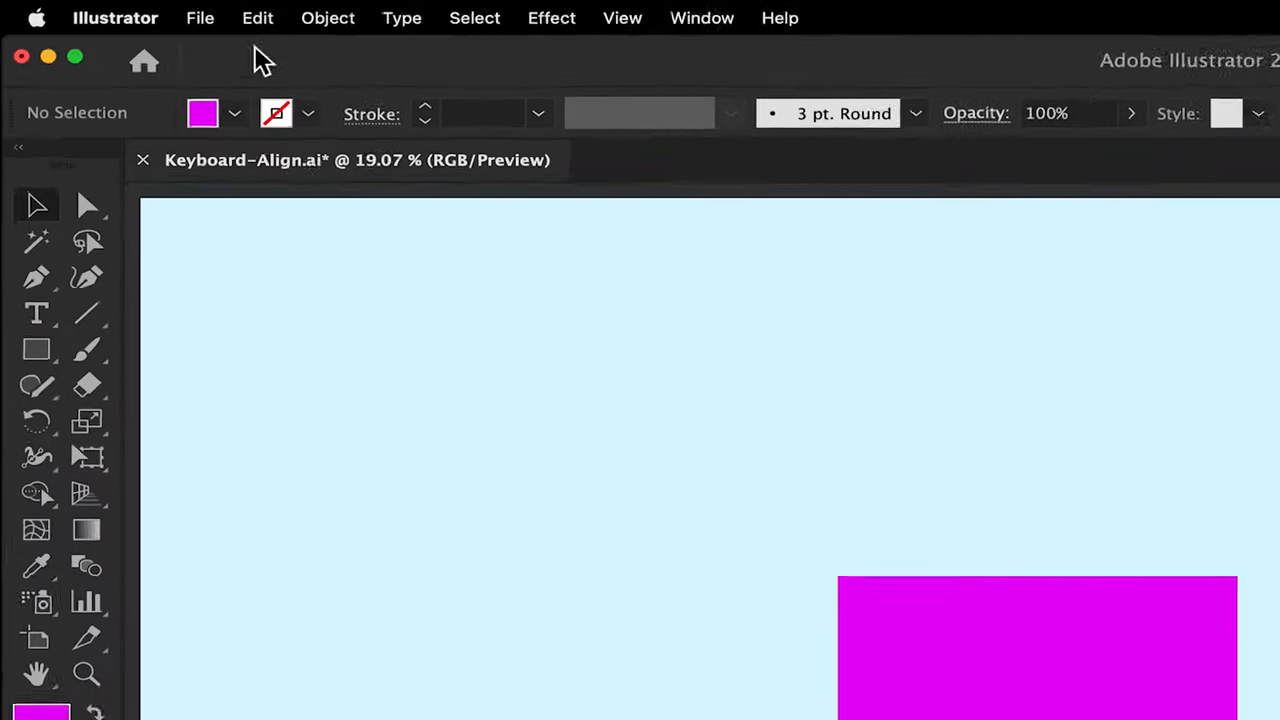
Reach Keyboard Shortcuts from the Edit menu, show Menu Commands and search for 'alig'
left_click(256, 18)
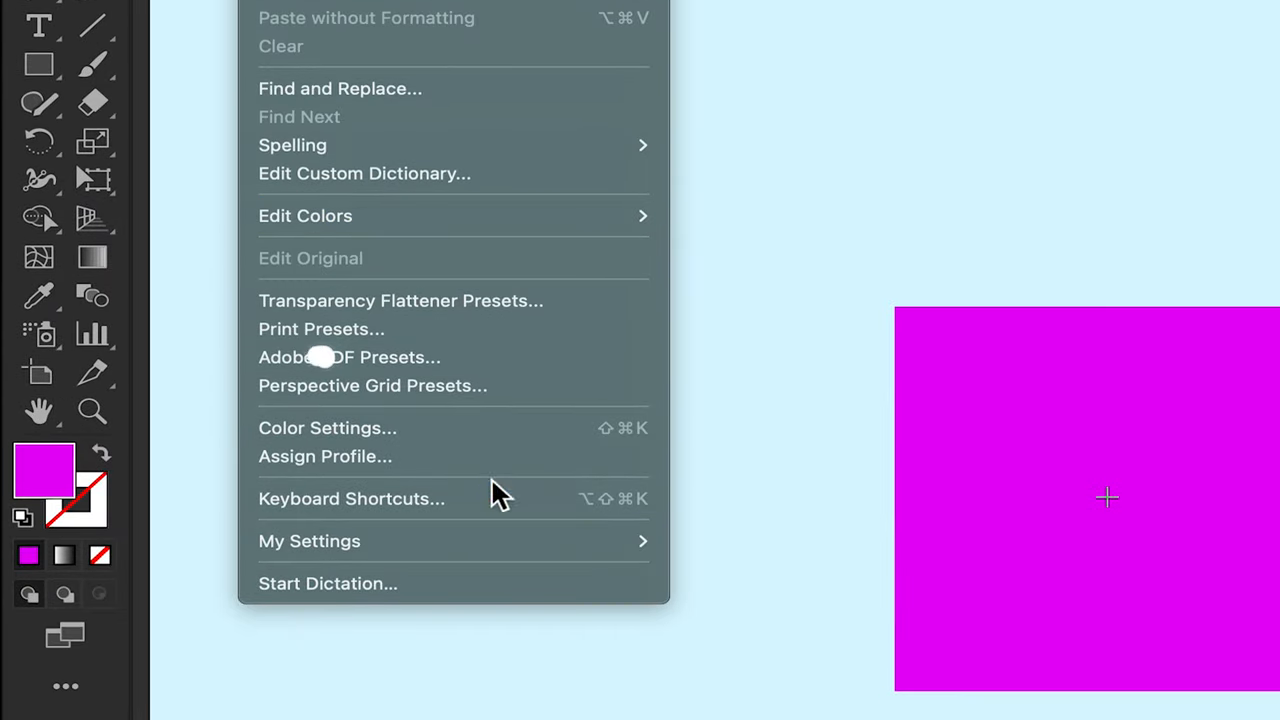
left_click(352, 498)
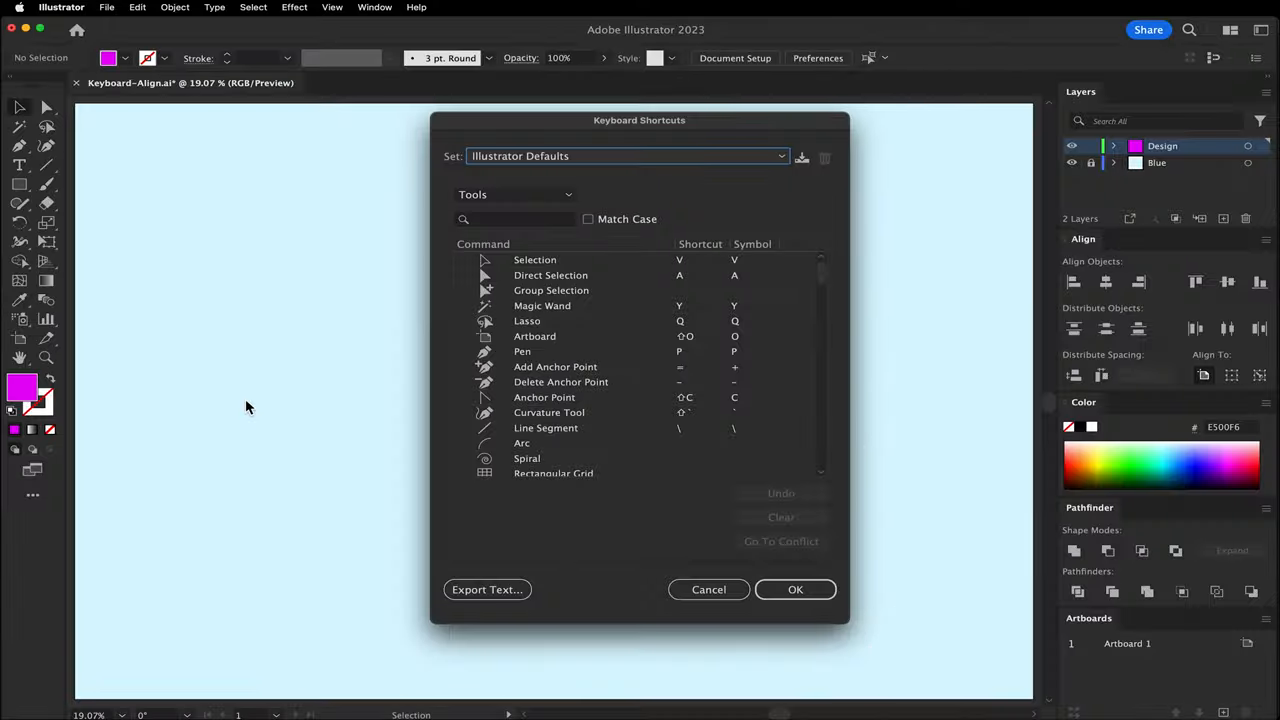
left_click(514, 194)
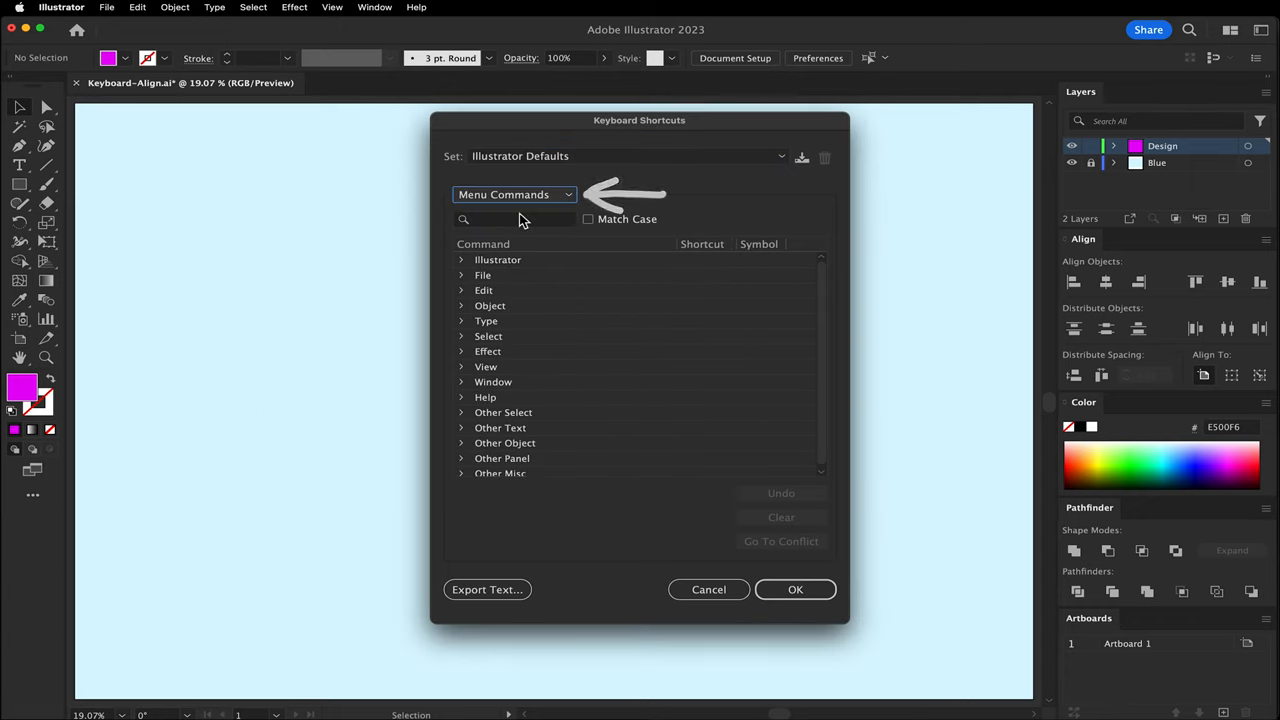
type("alig")
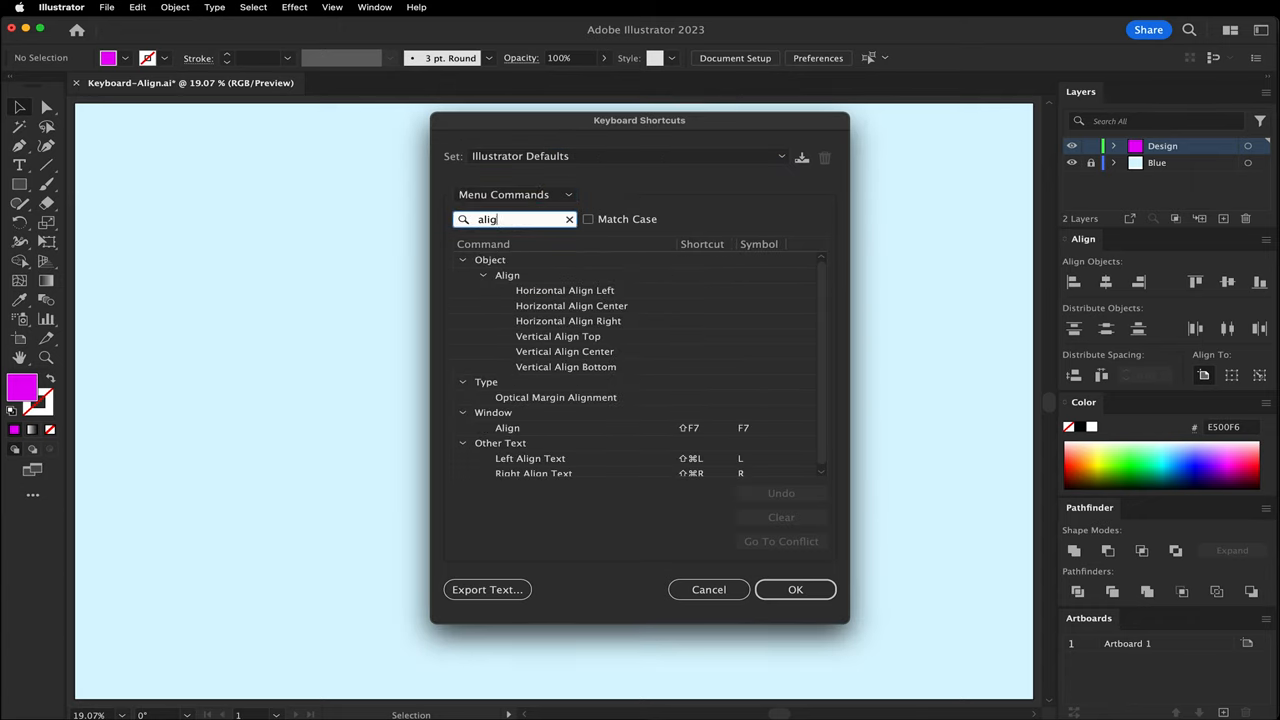
Assign numpad shortcuts (4, 5, 6, 8, 5, 2) to the six Align commands and accept with OK
left_click(564, 290)
type("4")
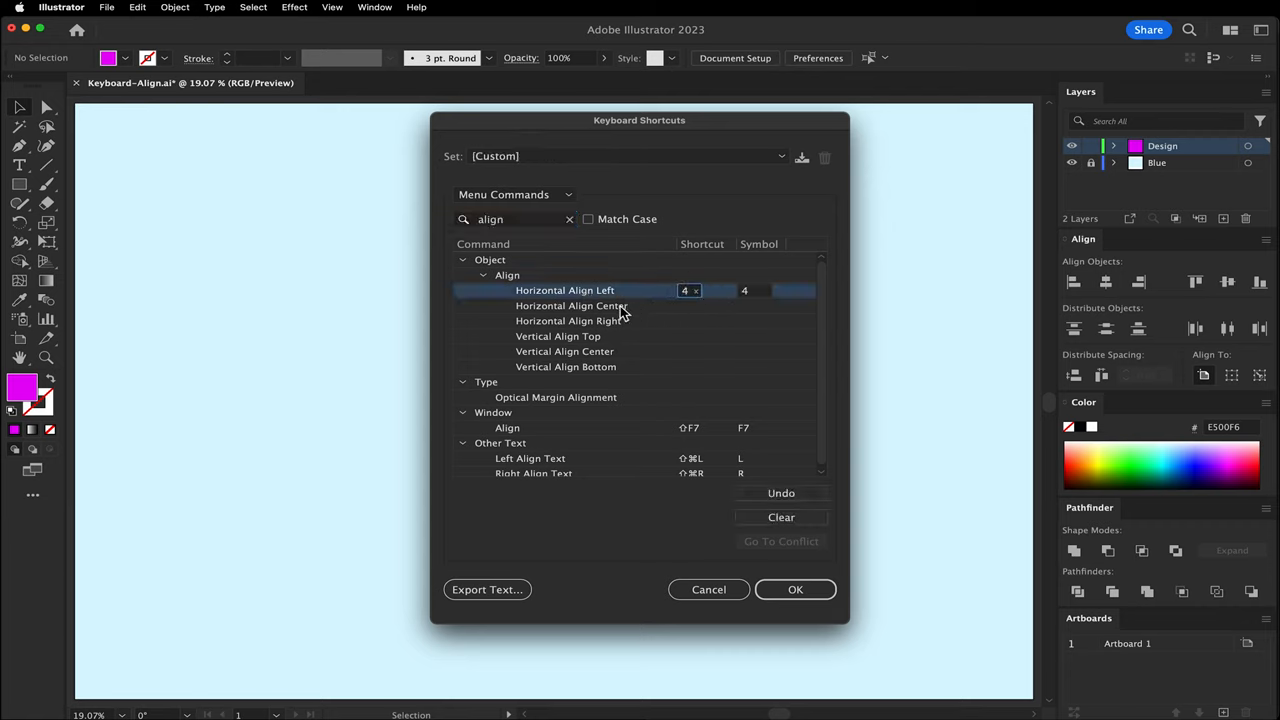
left_click(568, 320)
type("8")
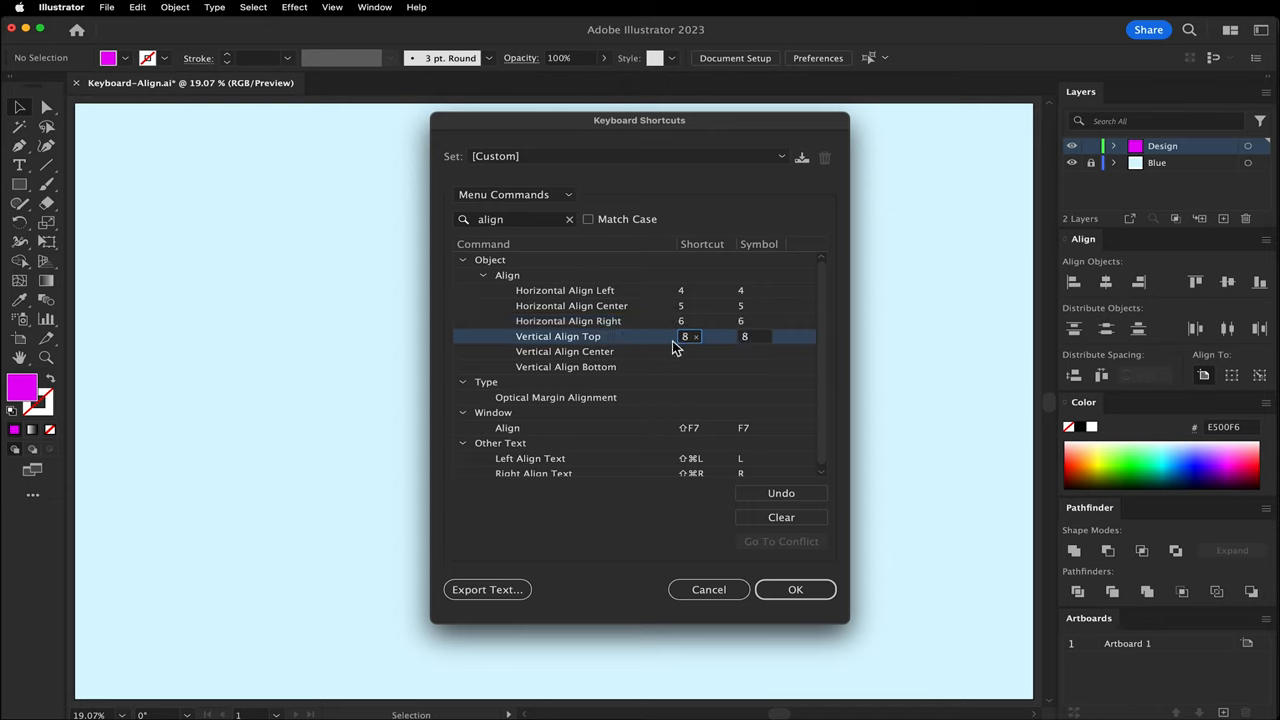
left_click(564, 352)
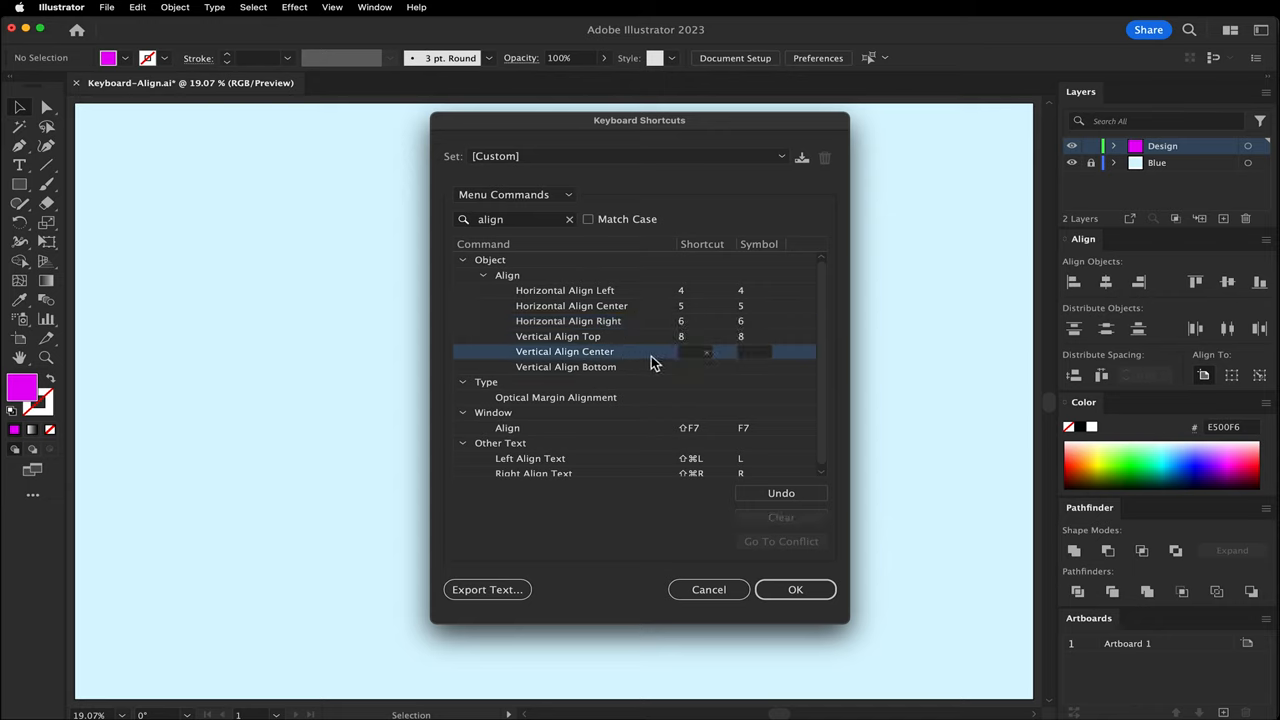
type("5")
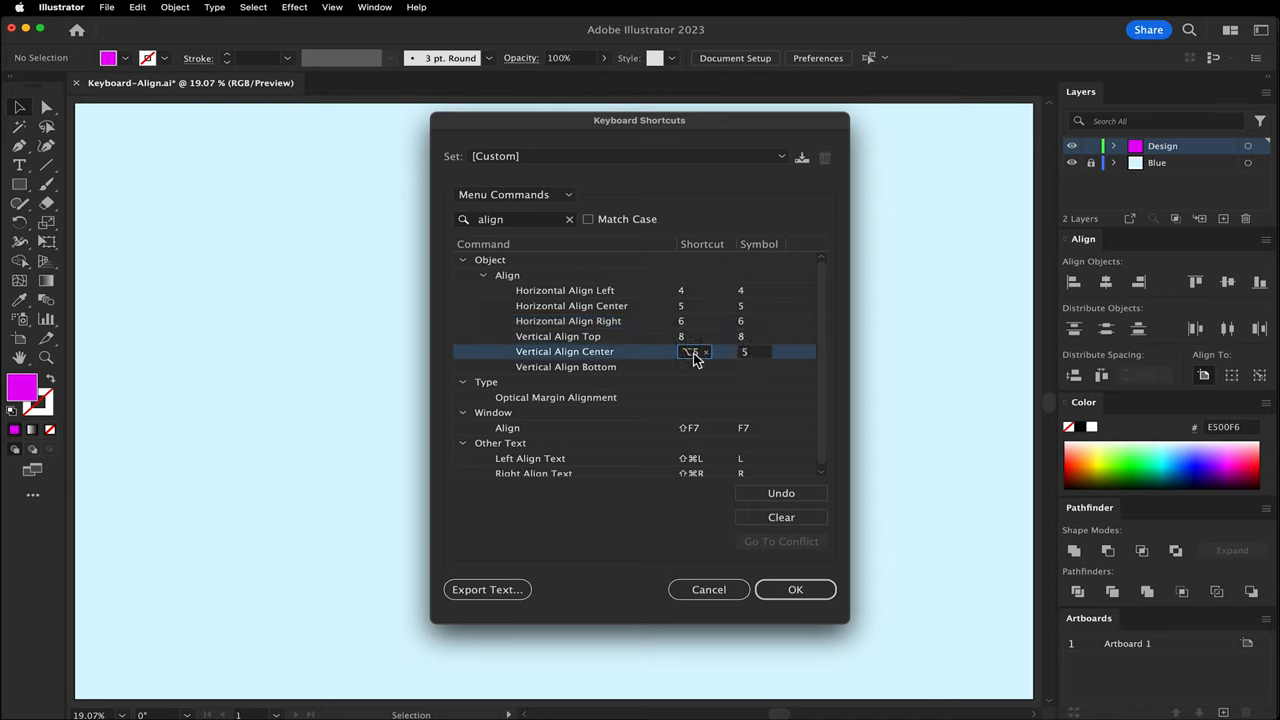
left_click(564, 366)
type("2")
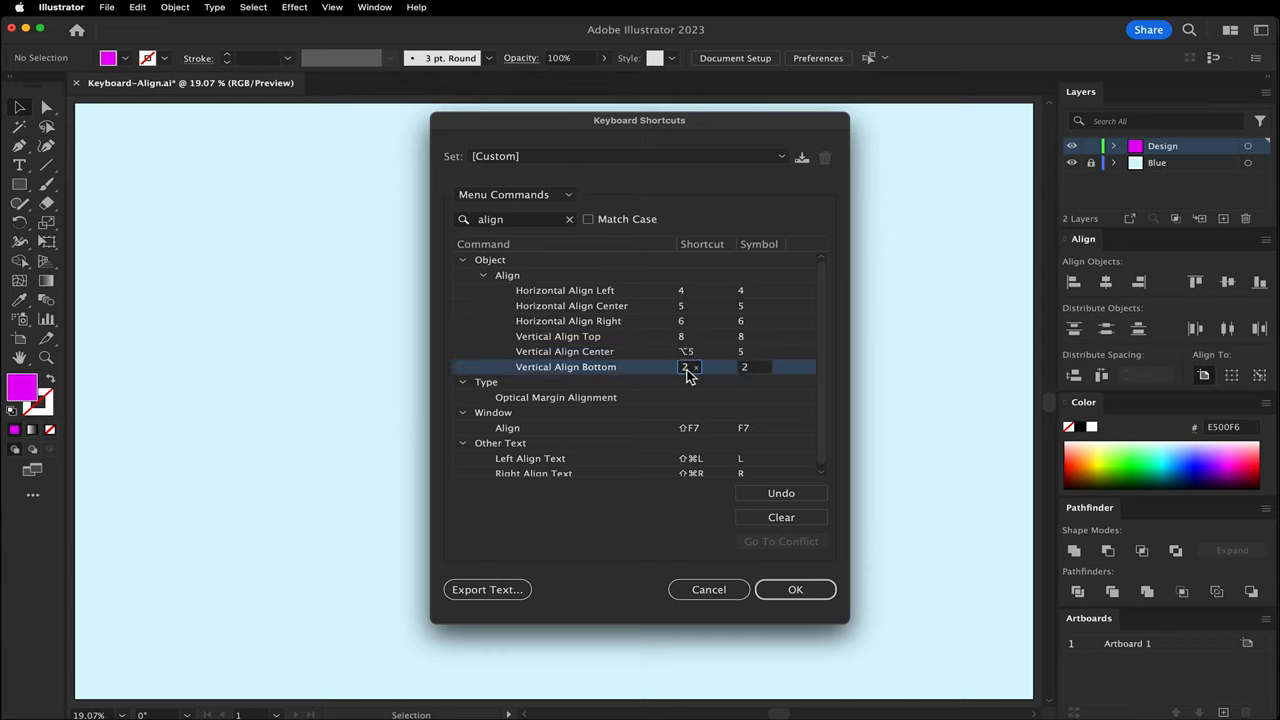
left_click(800, 156)
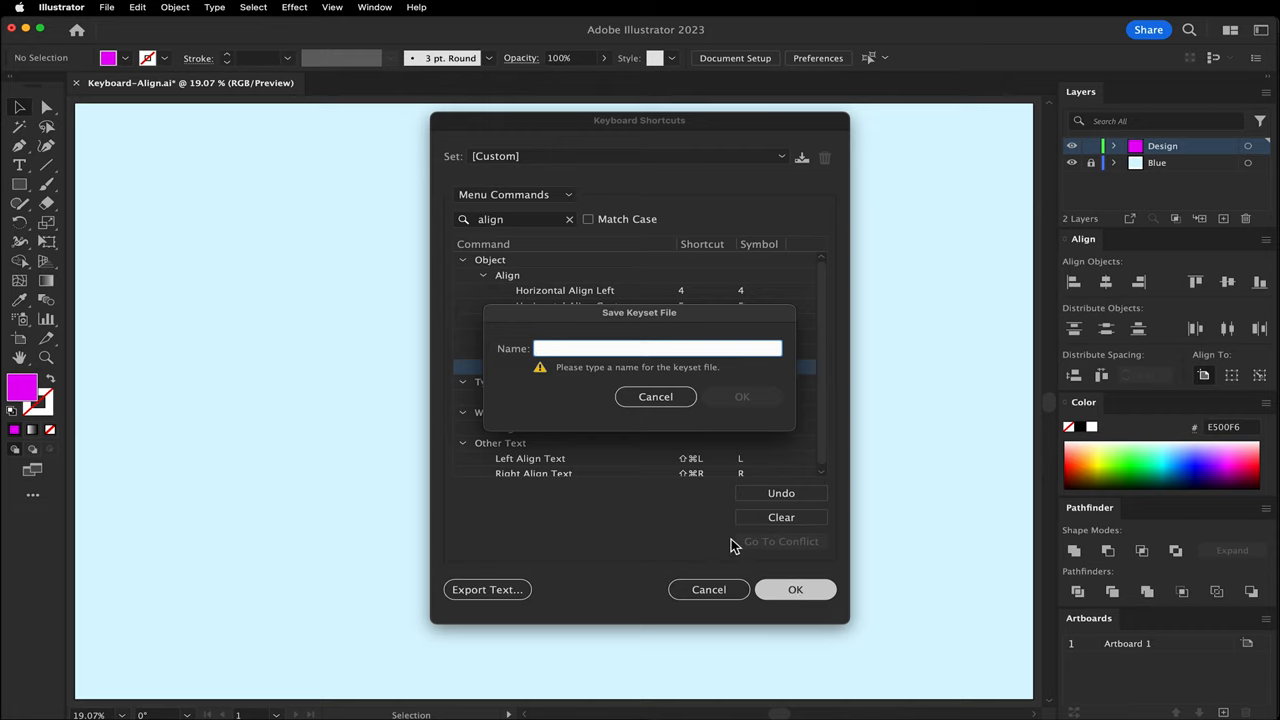
Name the new keyset file 'Keyboard'
type("Keyboard")
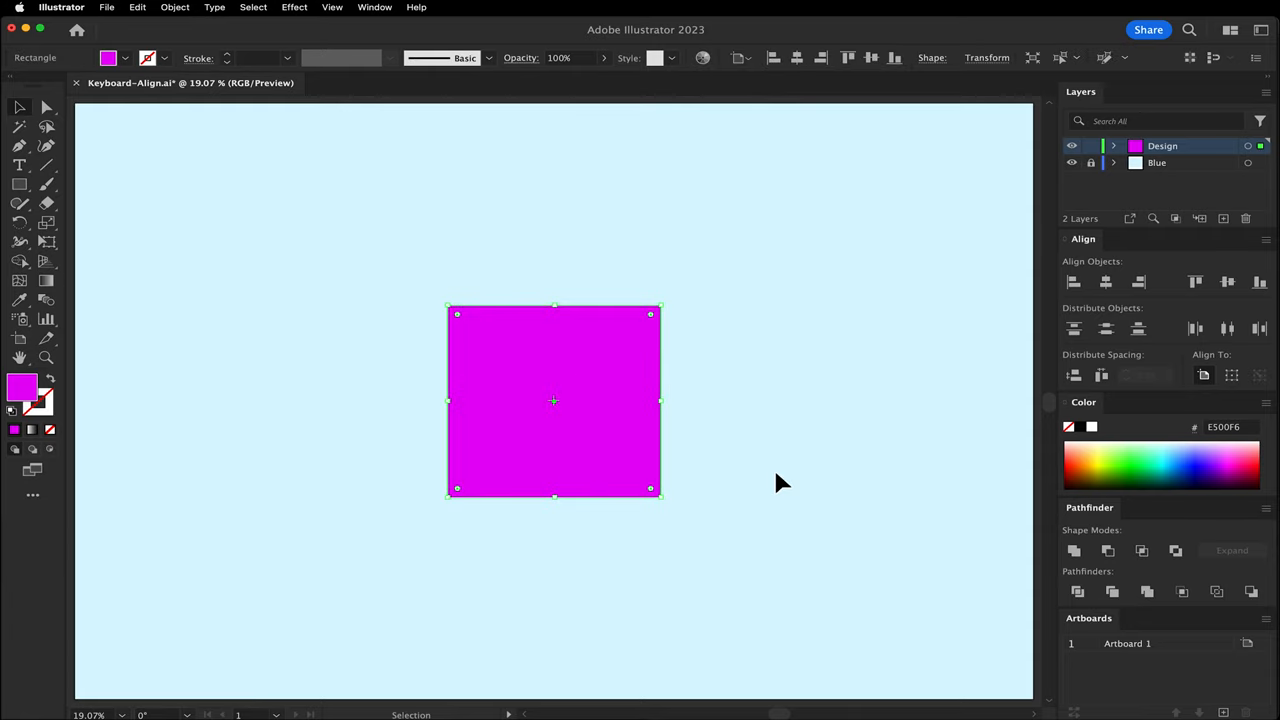
left_click_drag(554, 400, 180, 200)
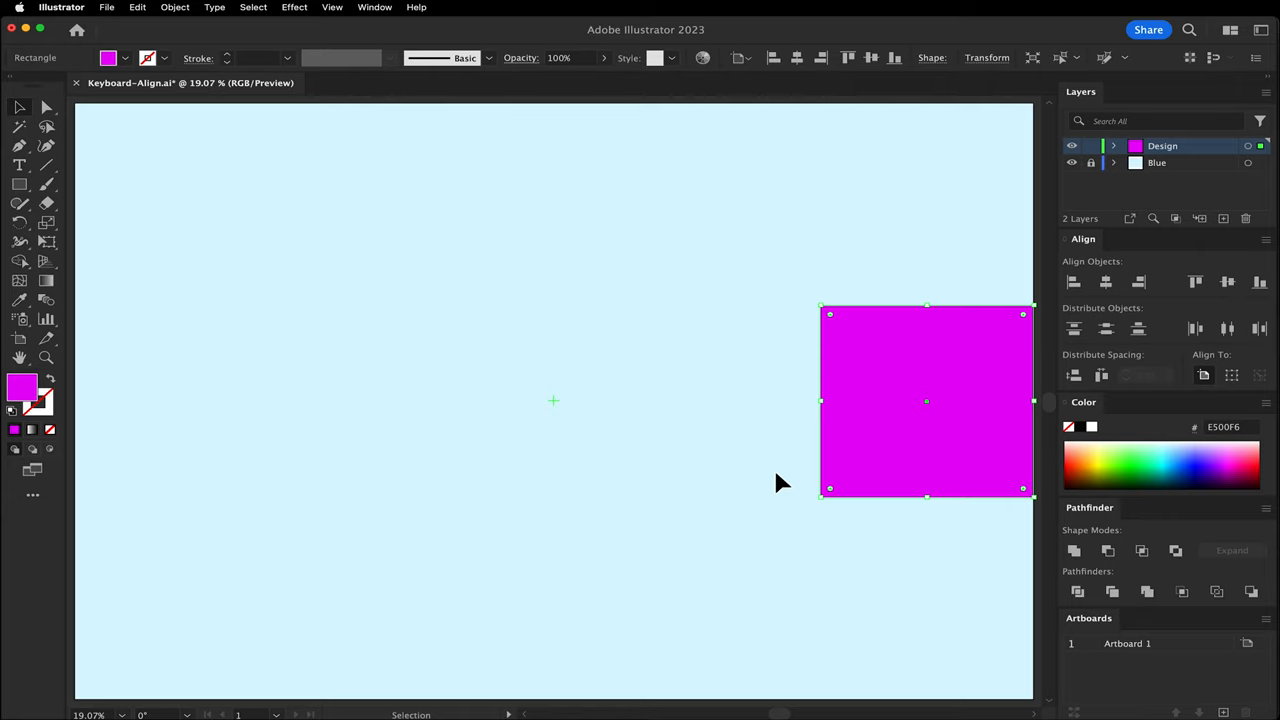
left_click_drag(924, 400, 180, 600)
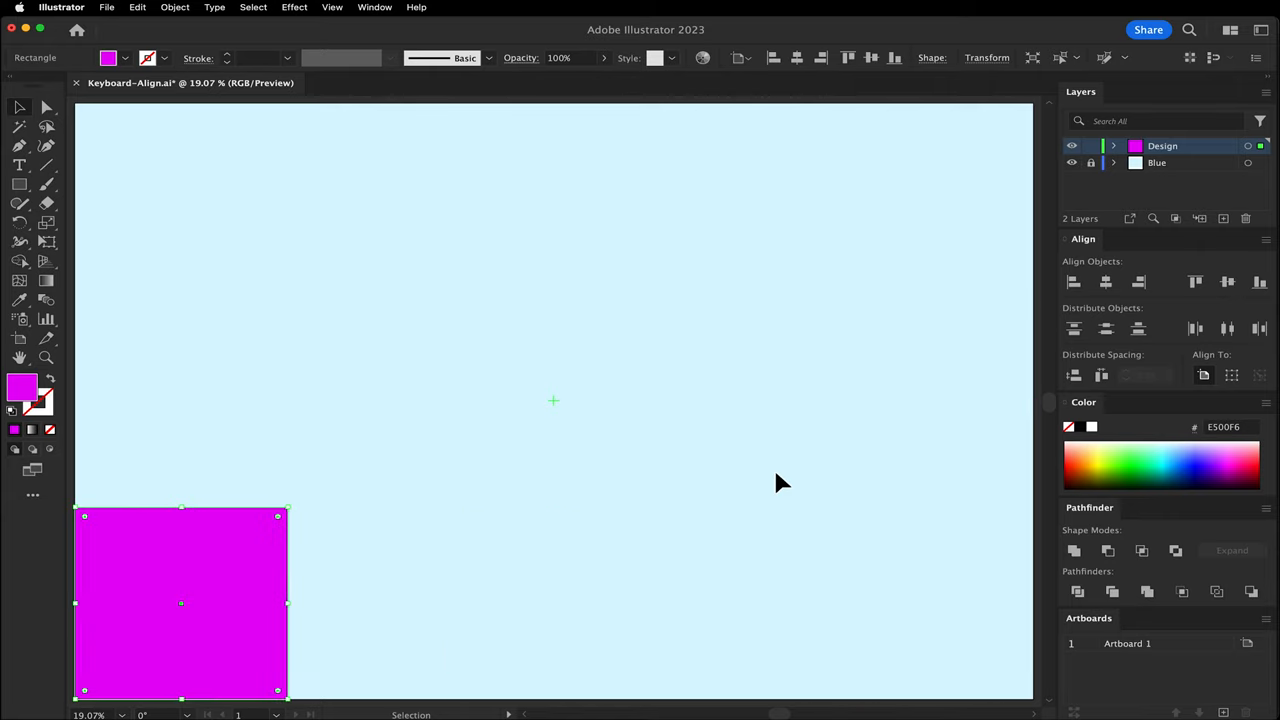
left_click_drag(180, 604, 180, 402)
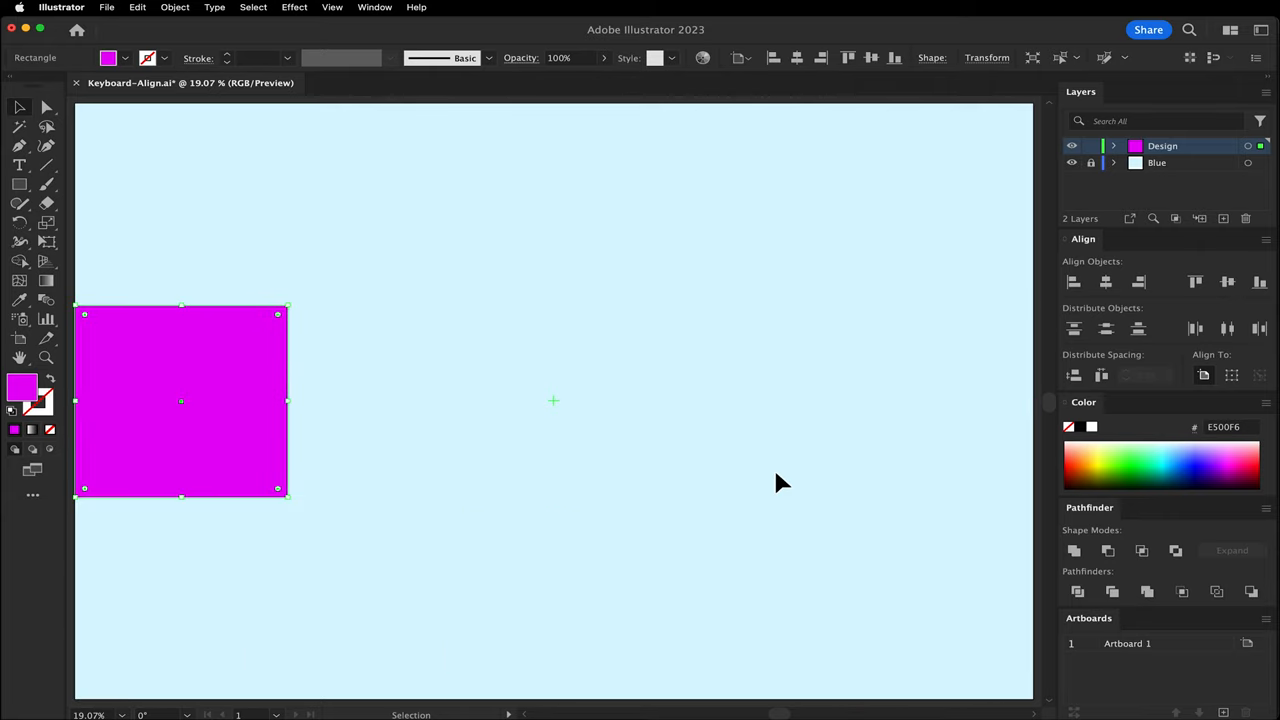
left_click_drag(182, 402, 554, 402)
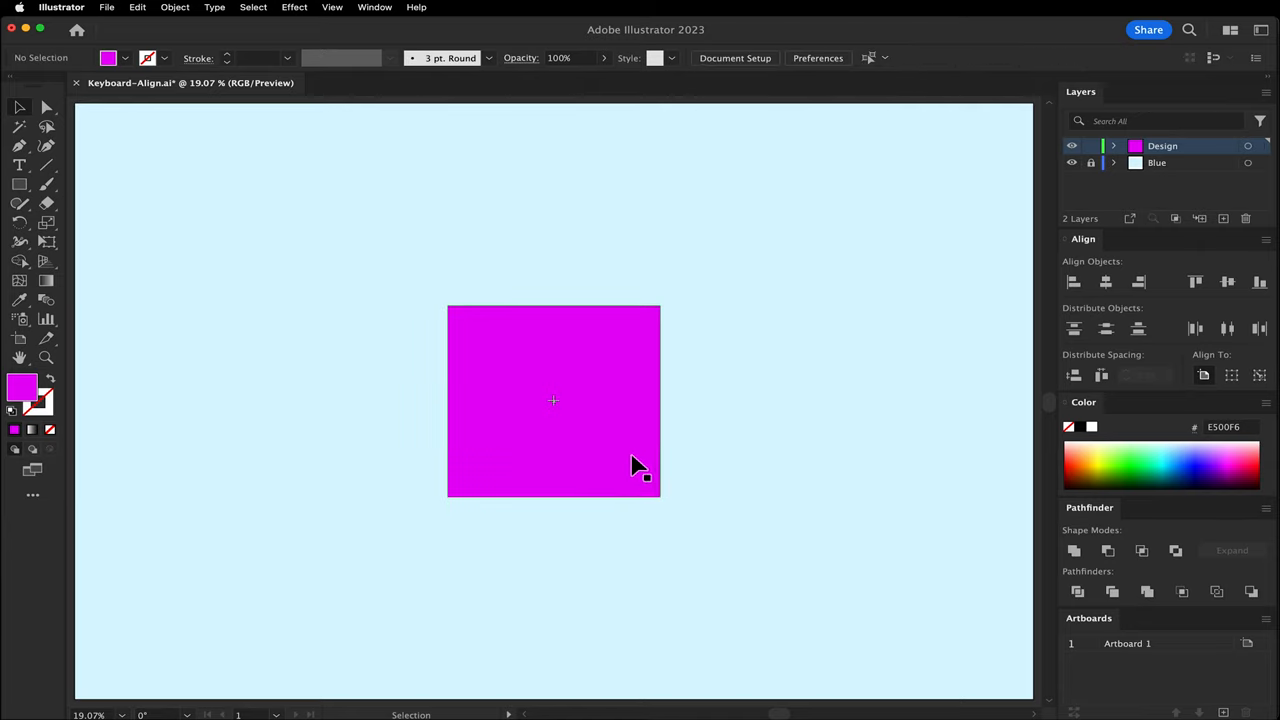
Drag the green square down-right until it only partly overlaps the blue square
left_click_drag(564, 352, 780, 536)
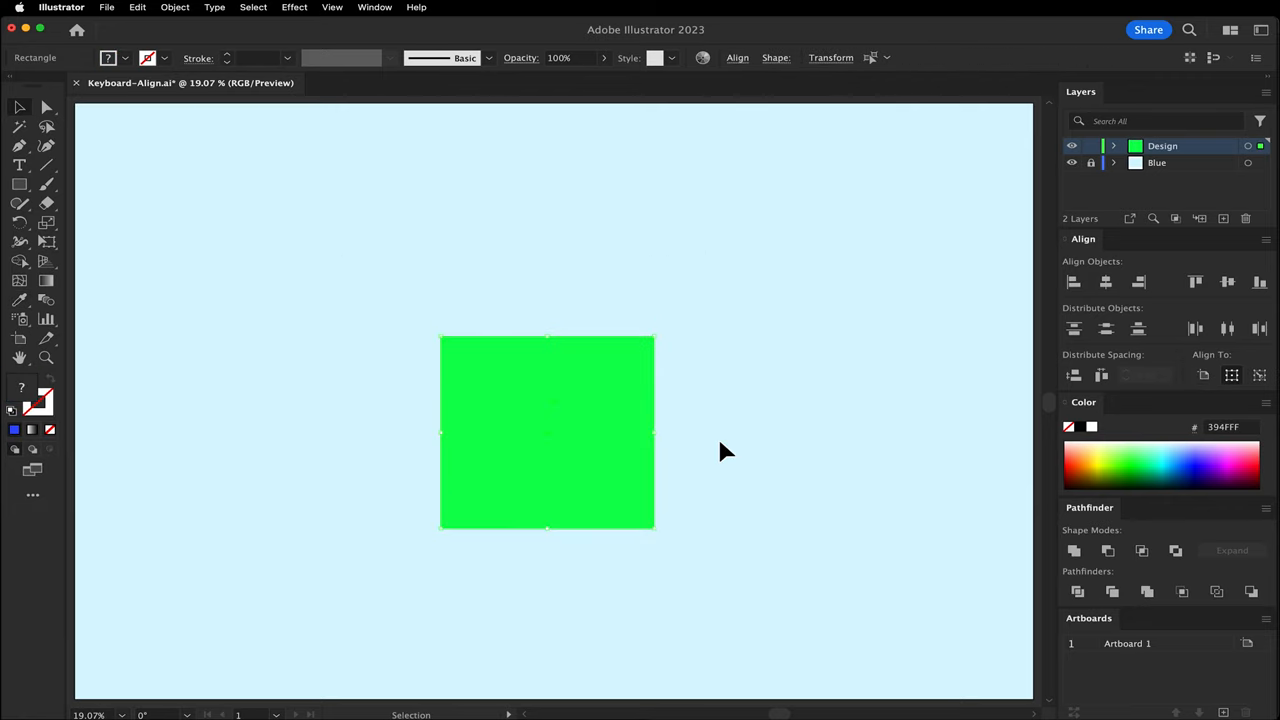
left_click_drag(548, 432, 620, 464)
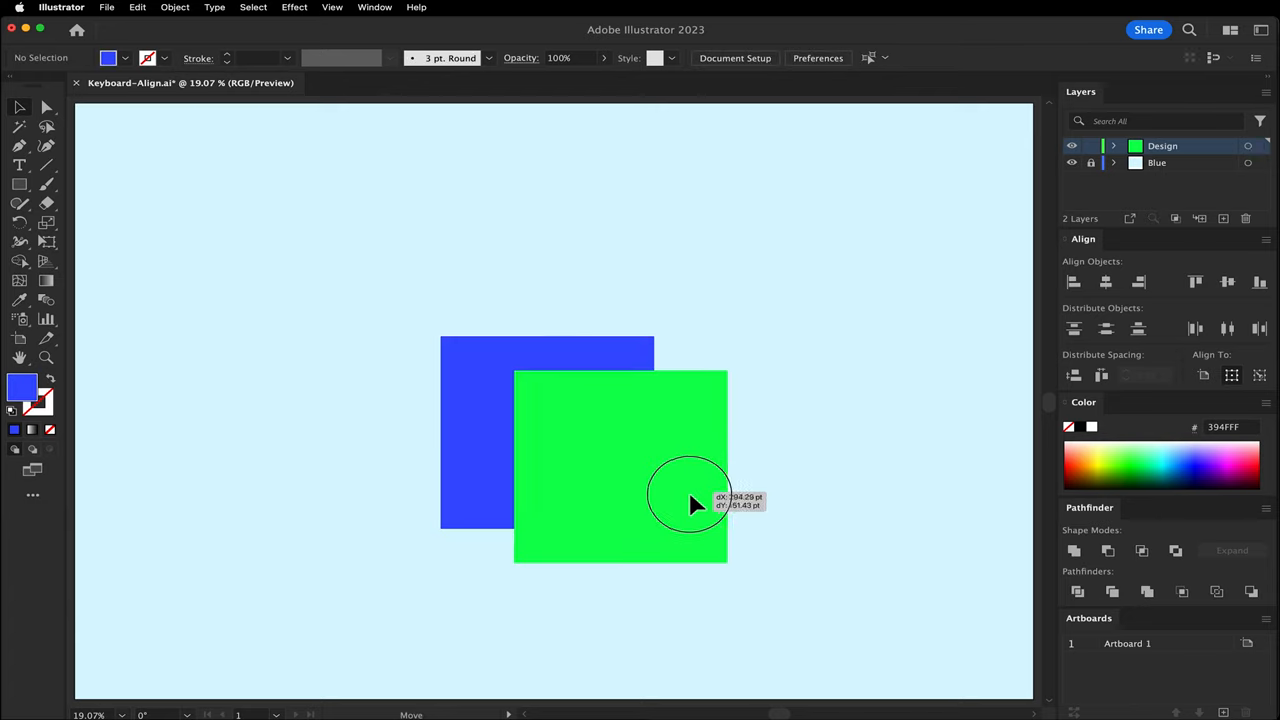